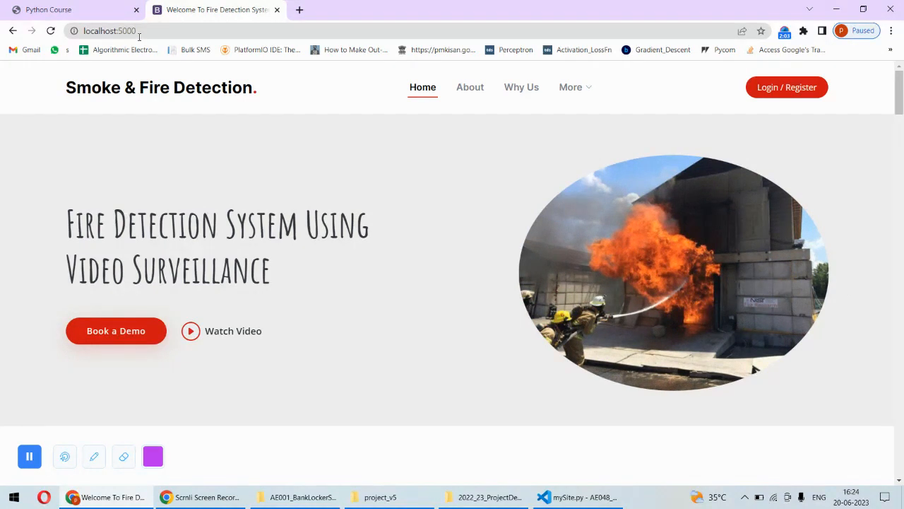
mouse_move(783, 106)
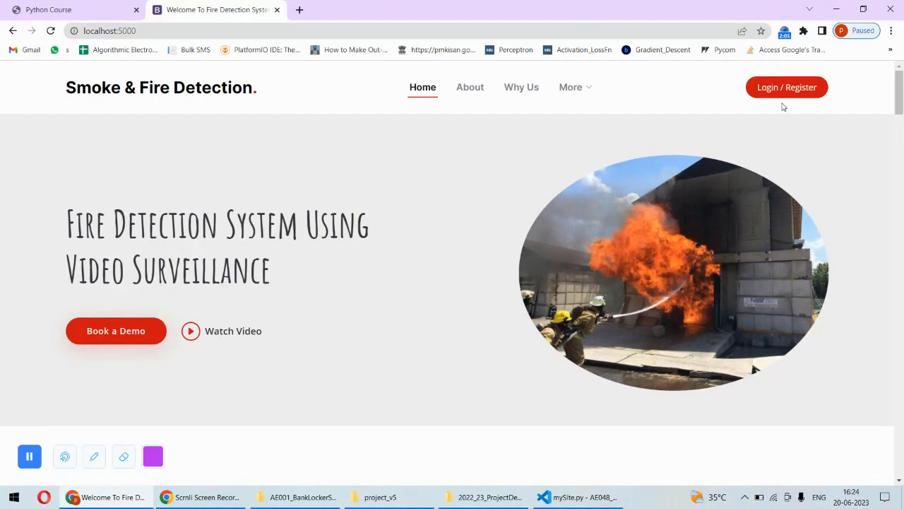
- Browse the Login/Register and SIGN UP forms, then sign in with the admin credentials
left_click(786, 87)
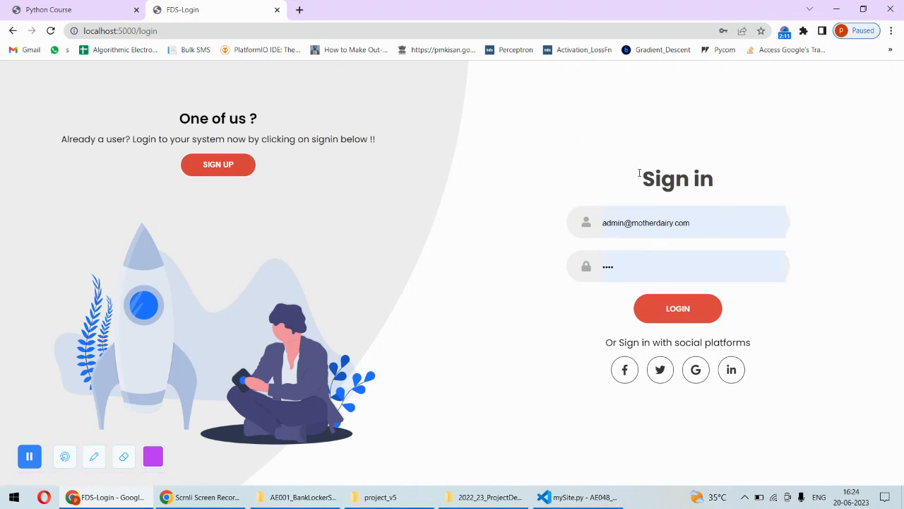
mouse_move(218, 164)
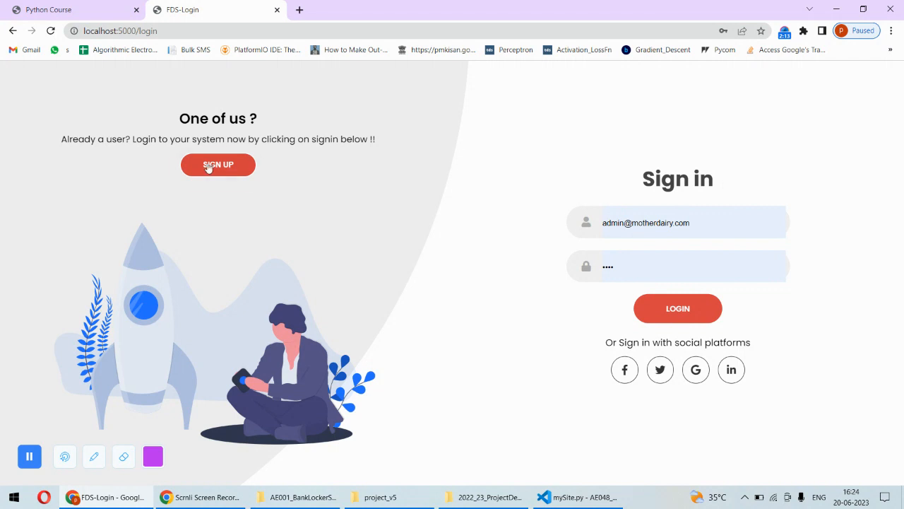
left_click(218, 165)
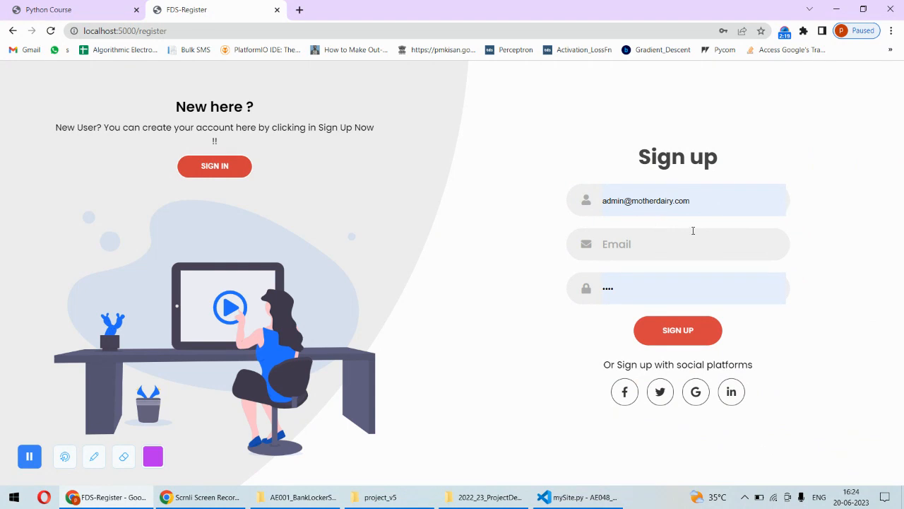
mouse_move(578, 191)
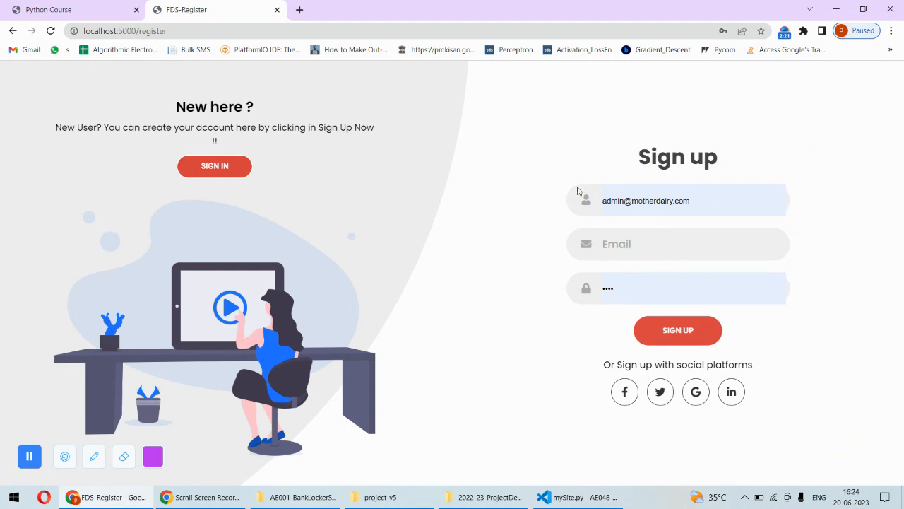
left_click(214, 166)
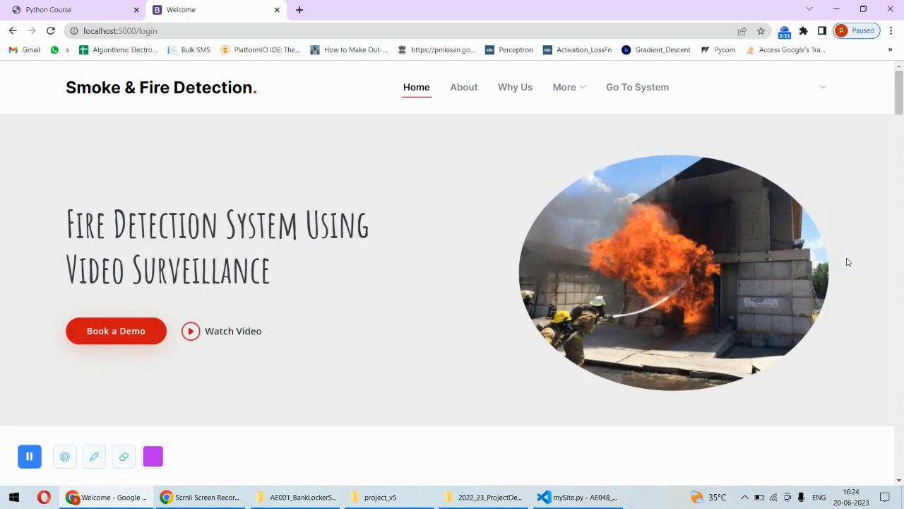
mouse_move(392, 301)
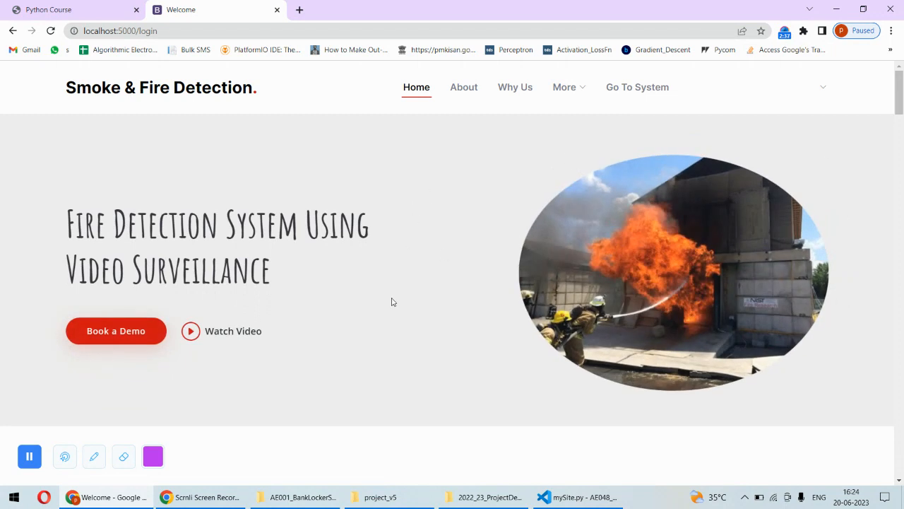
mouse_move(165, 313)
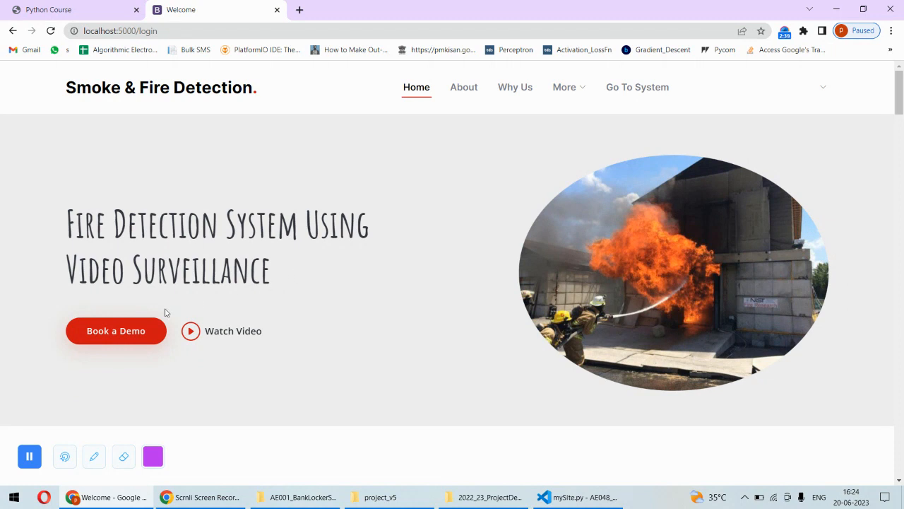
- Browse the Book a Demo form and Why Us section, watch the alarm video, and enter Go To System
left_click(116, 330)
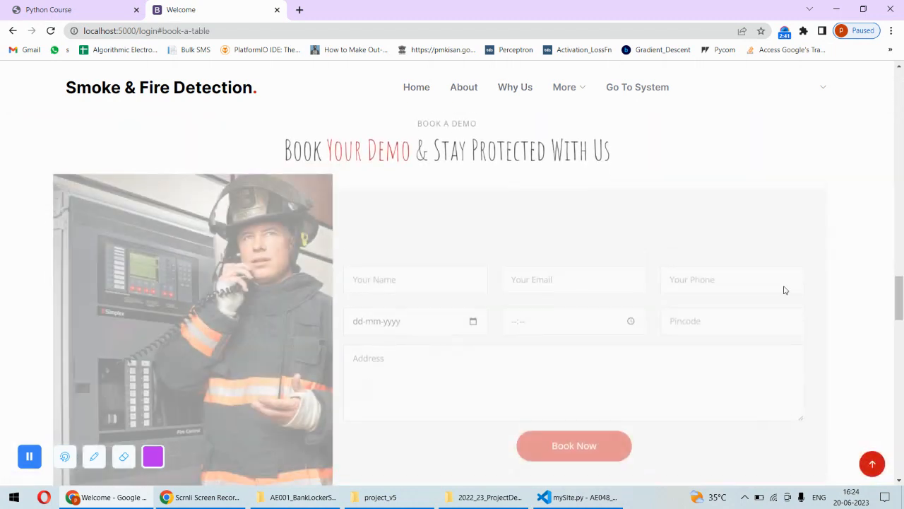
scroll("down", 3)
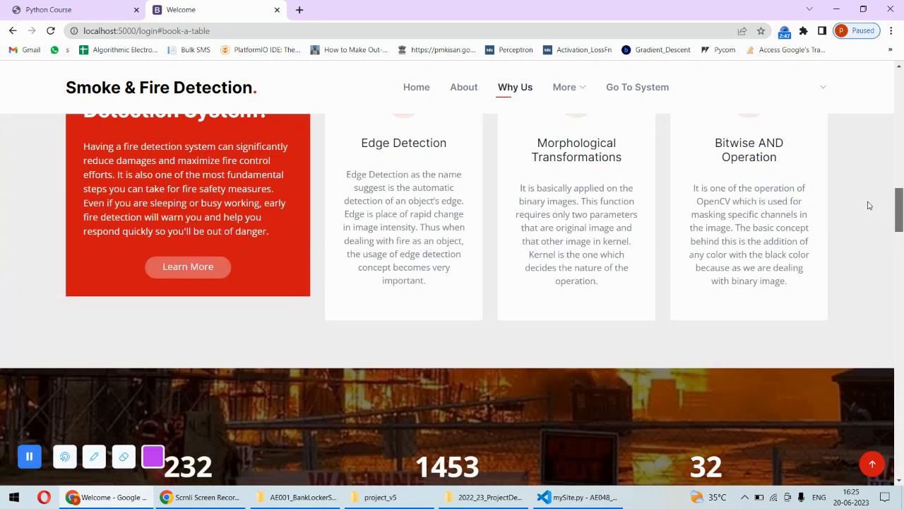
left_click(463, 87)
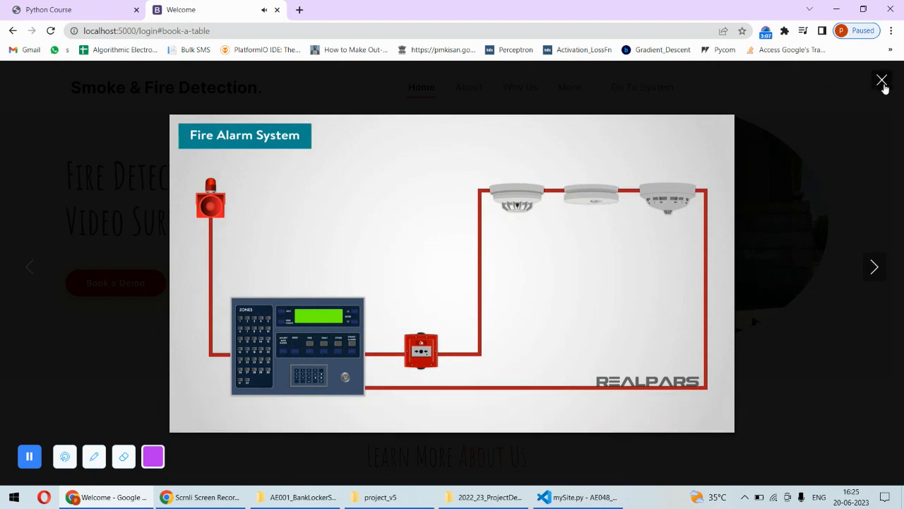
left_click(882, 79)
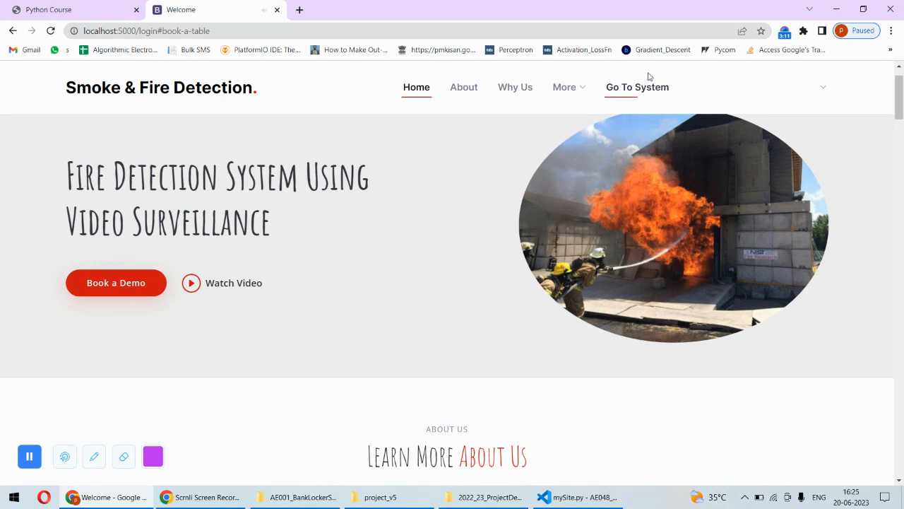
left_click(637, 87)
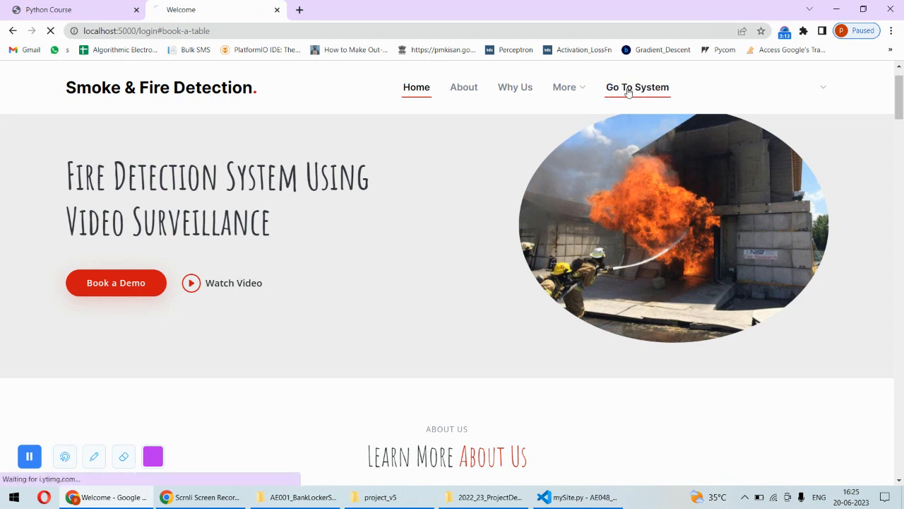
- Open the live camera page and switch to the 2x2 four-camera grid layout
left_click(636, 87)
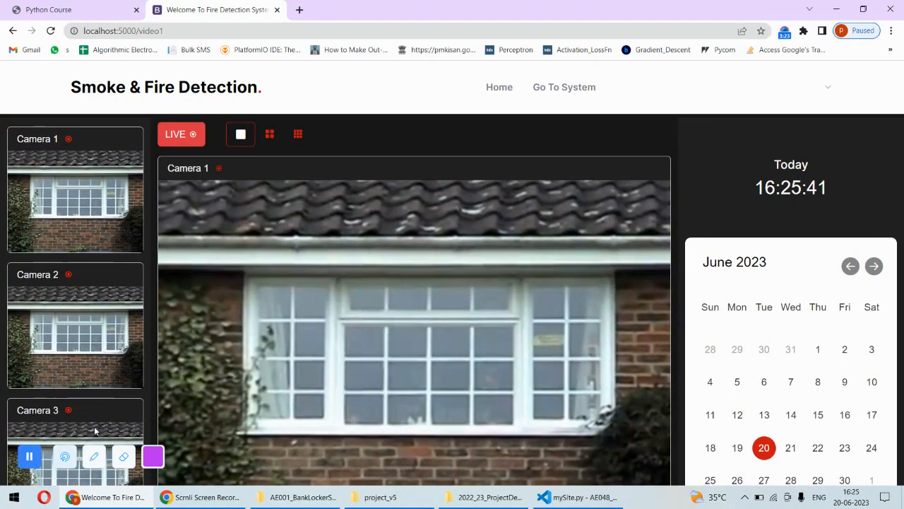
left_click(268, 134)
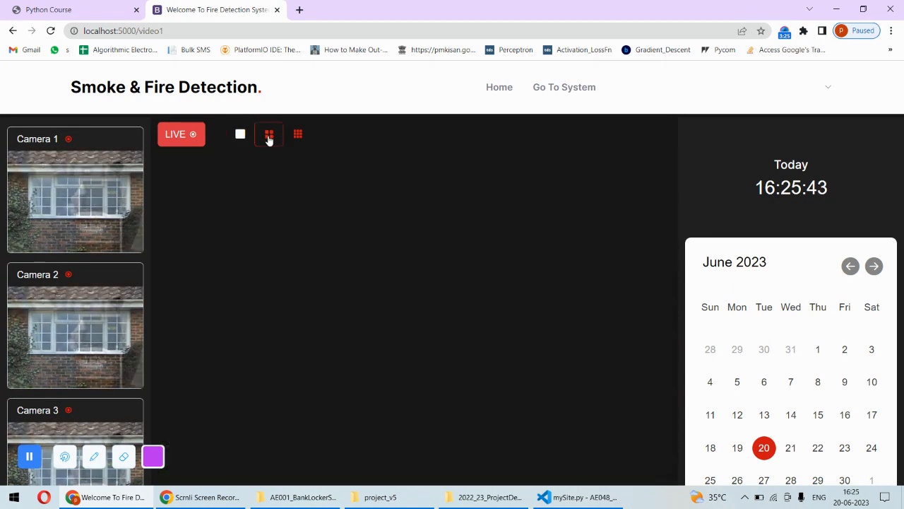
left_click(268, 135)
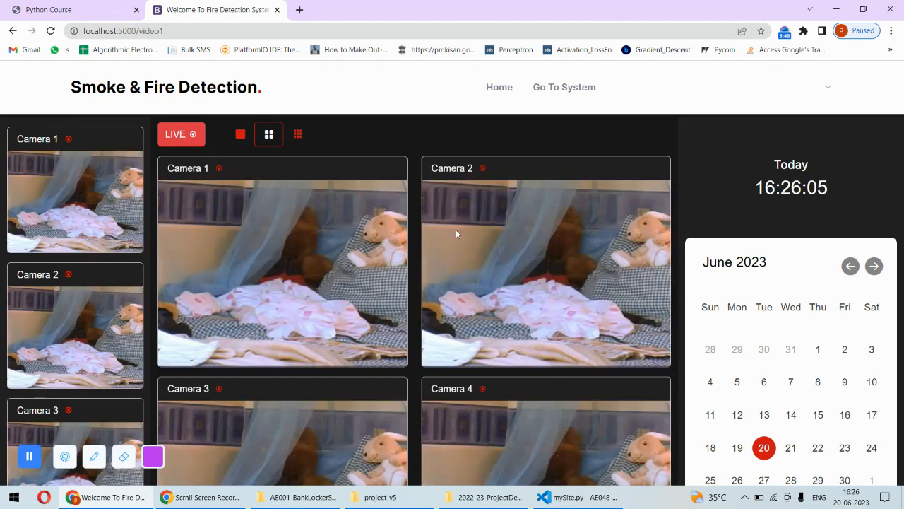
- Enlarge Camera 1 in single view to watch the Fire 0.87 box, then return Home
left_click(241, 134)
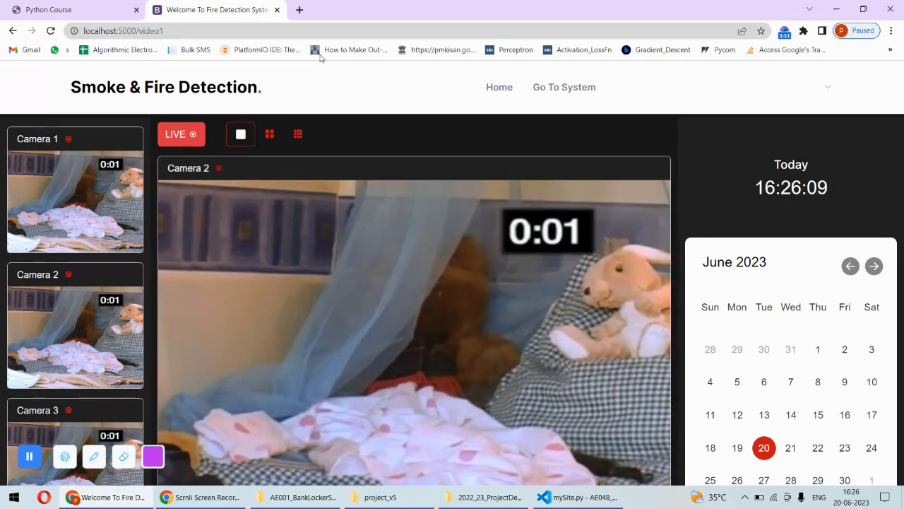
left_click(297, 134)
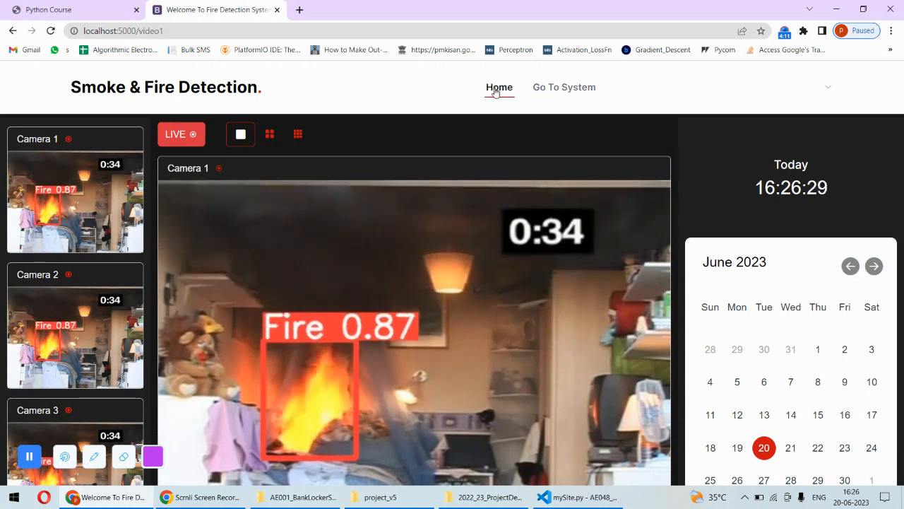
left_click(499, 87)
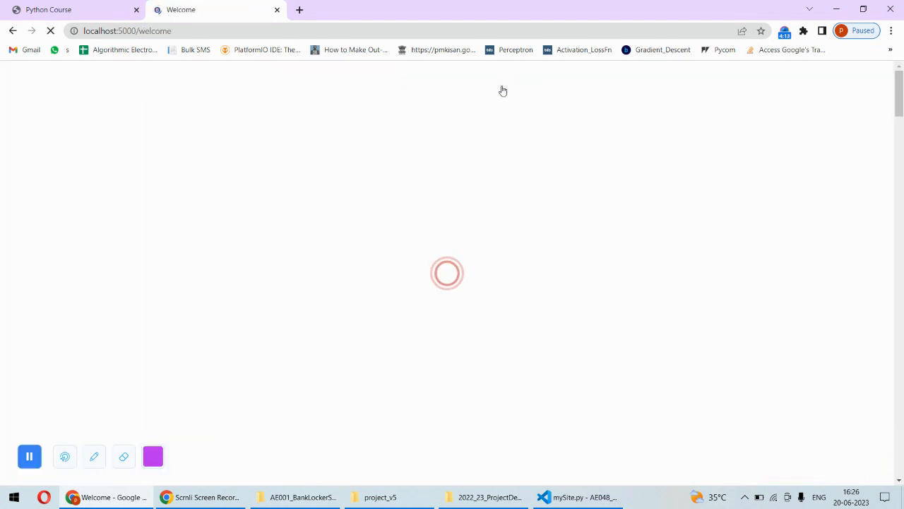